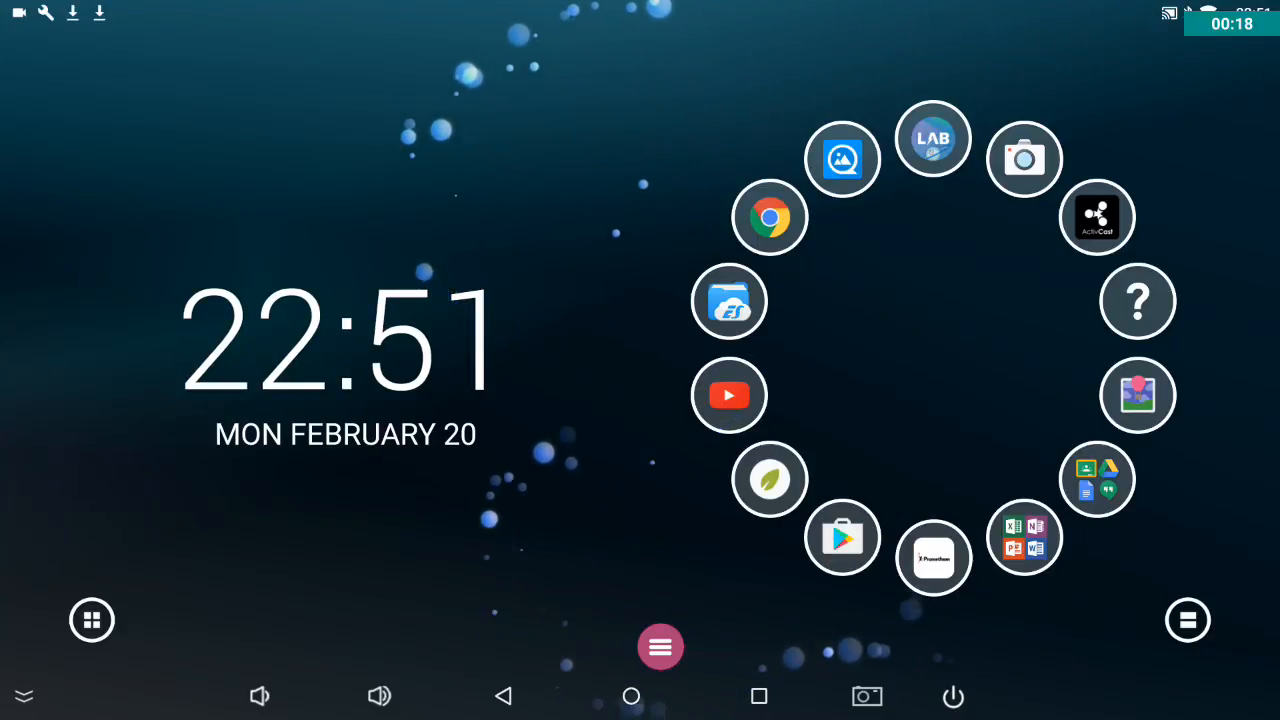
Bring up the APKMonk download site with "Microsoft Word" in its search field.
click(840, 536)
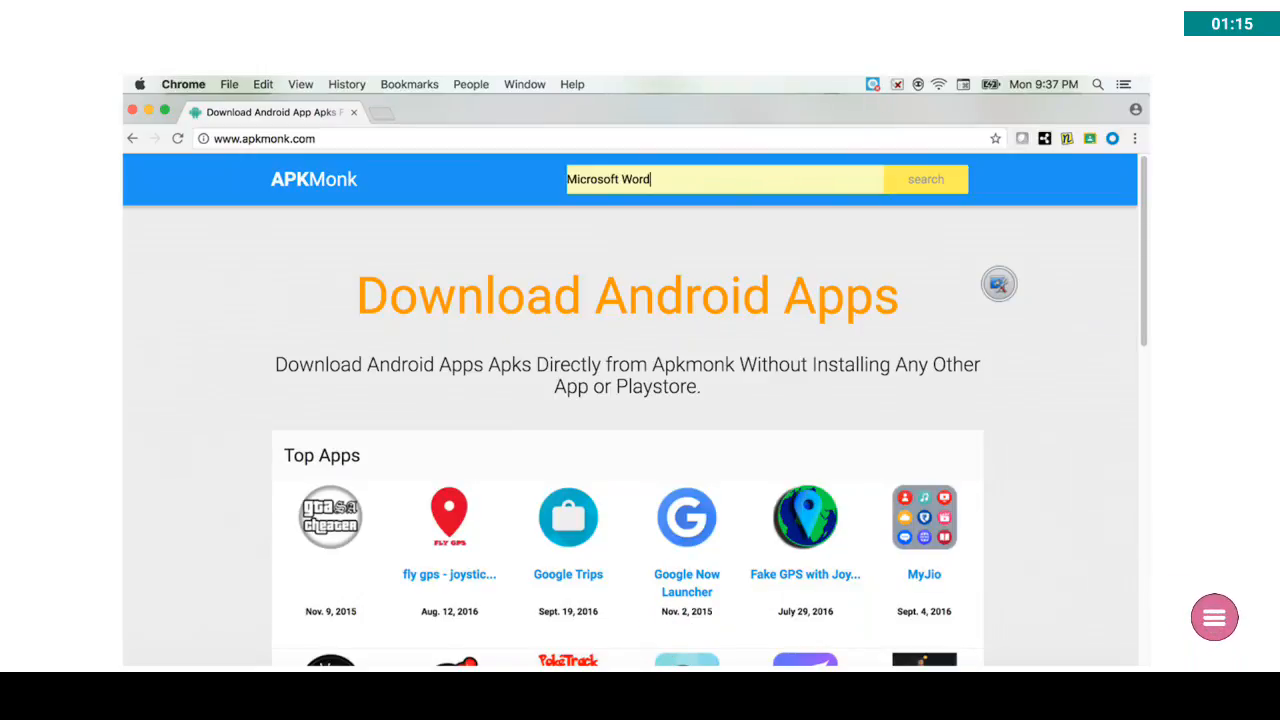
scroll(down, 3)
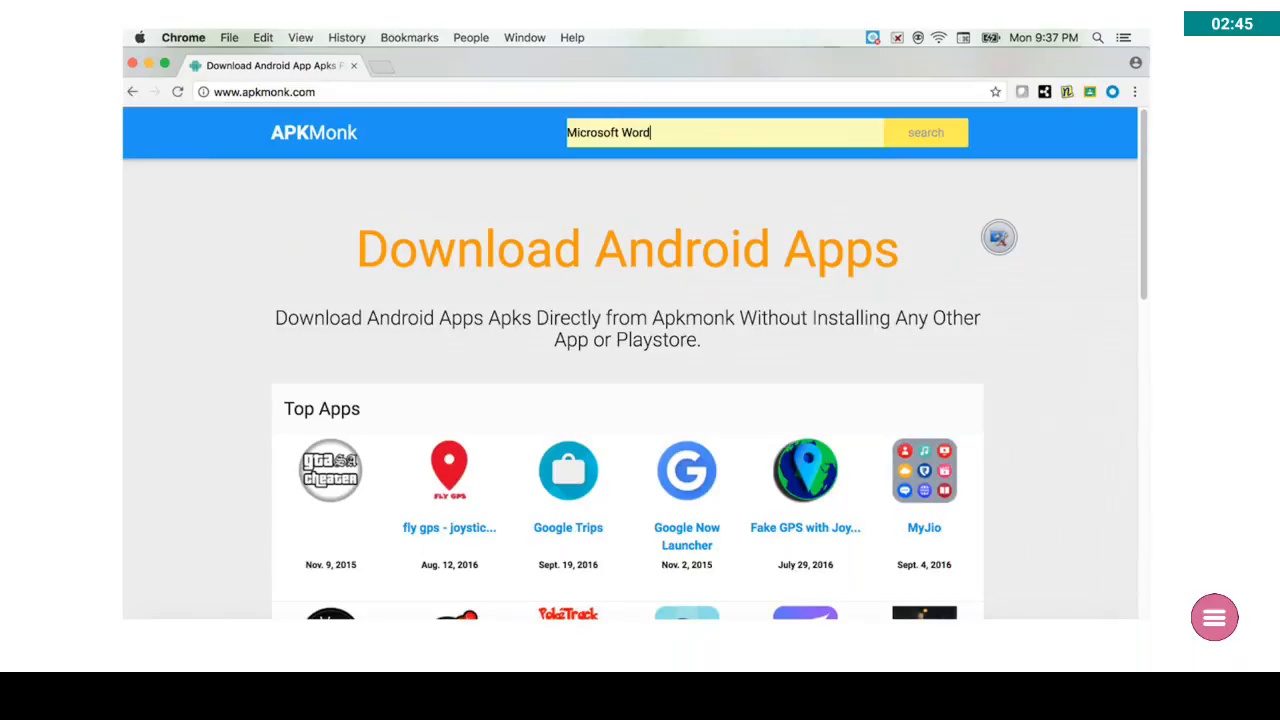
scroll(down, 3)
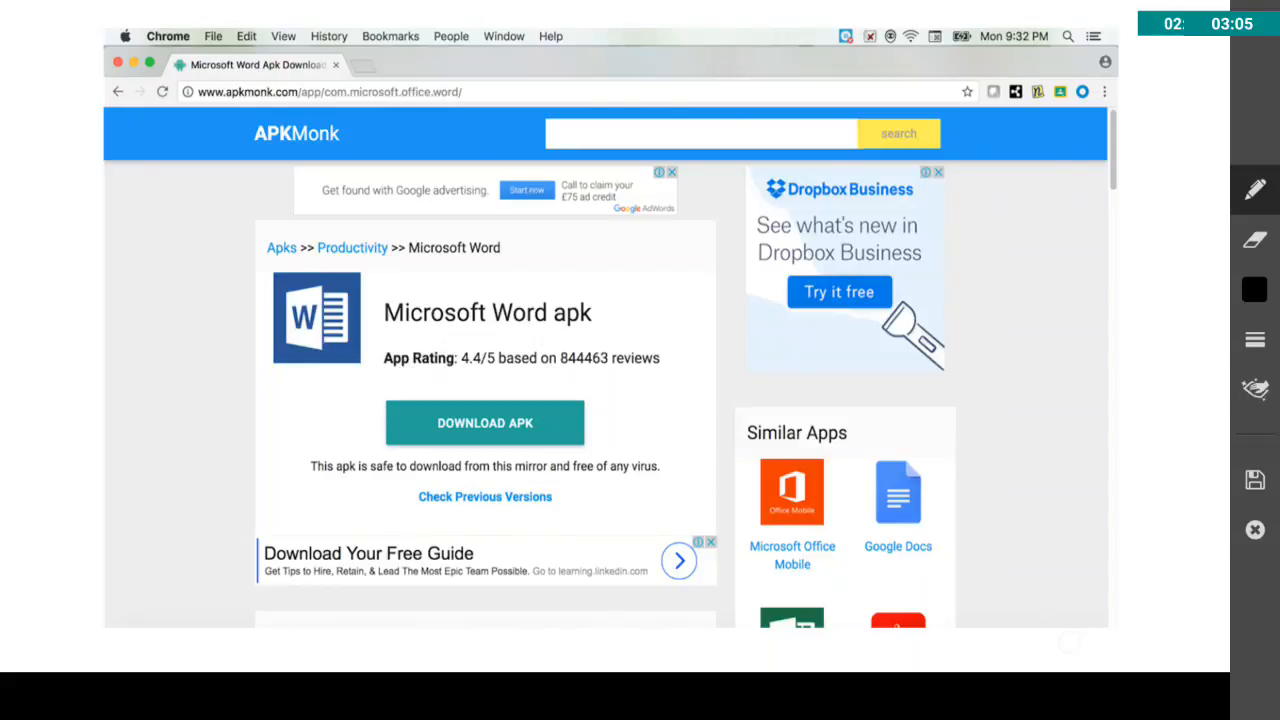
Advance through the download instructions to the Downloads folder slide, then return home.
drag(644, 456, 290, 486)
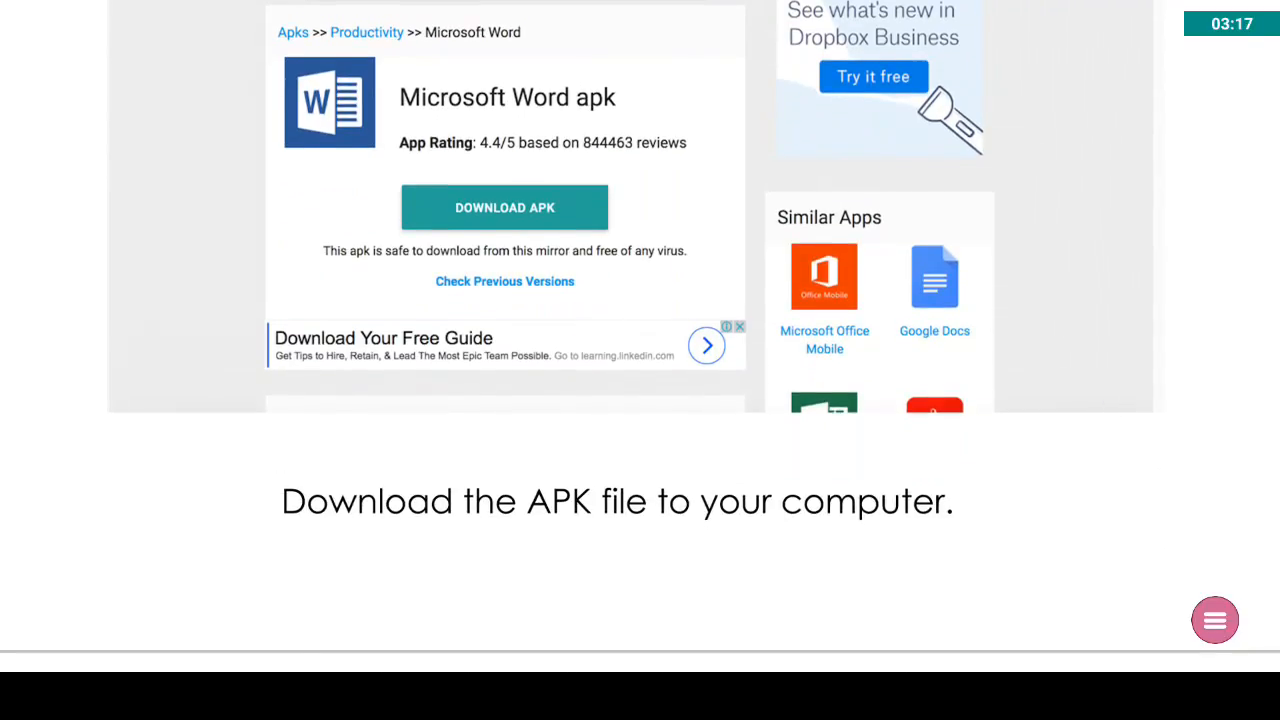
click(504, 206)
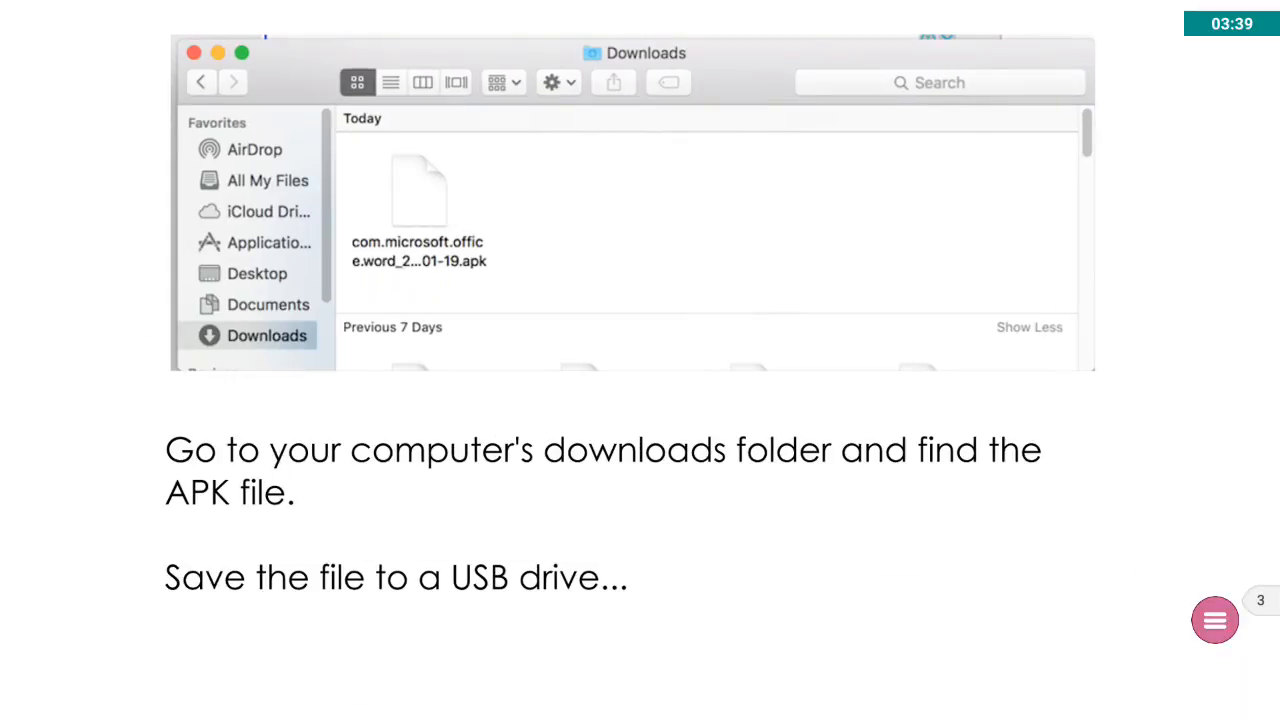
click(1216, 620)
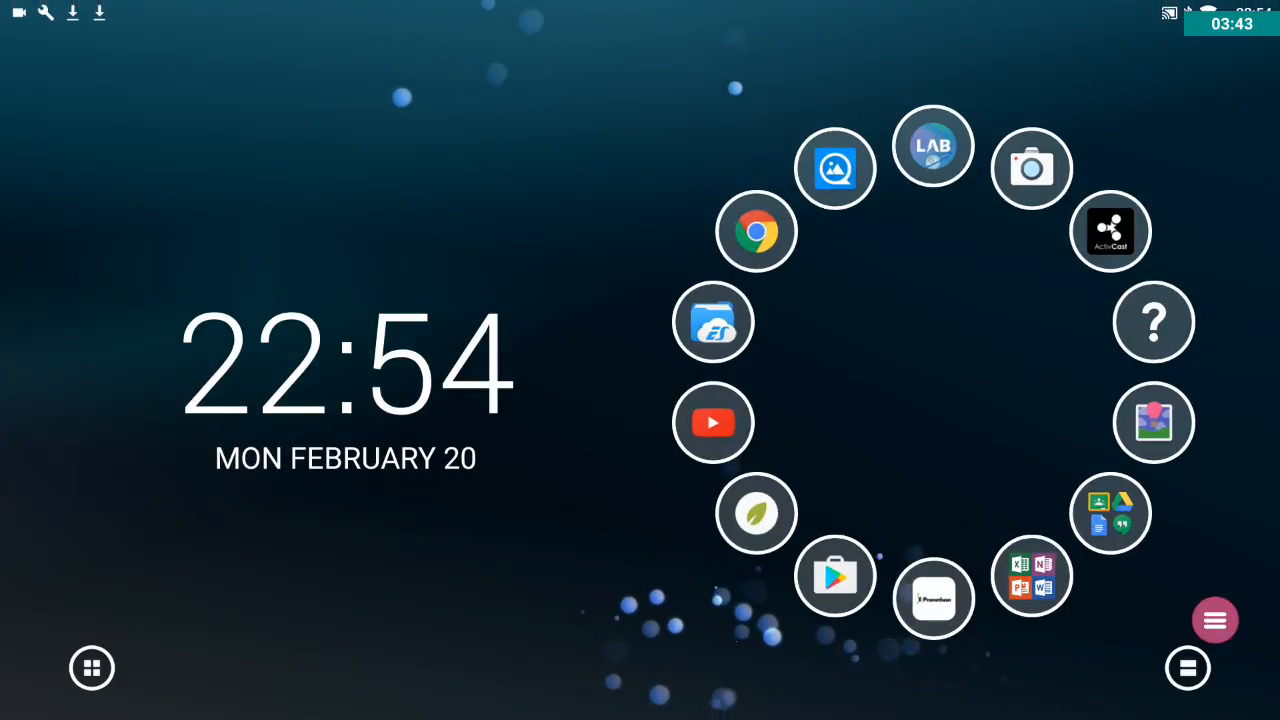
Launch ES File Explorer and open TP-2000.pdf in Adobe Acrobat.
click(712, 322)
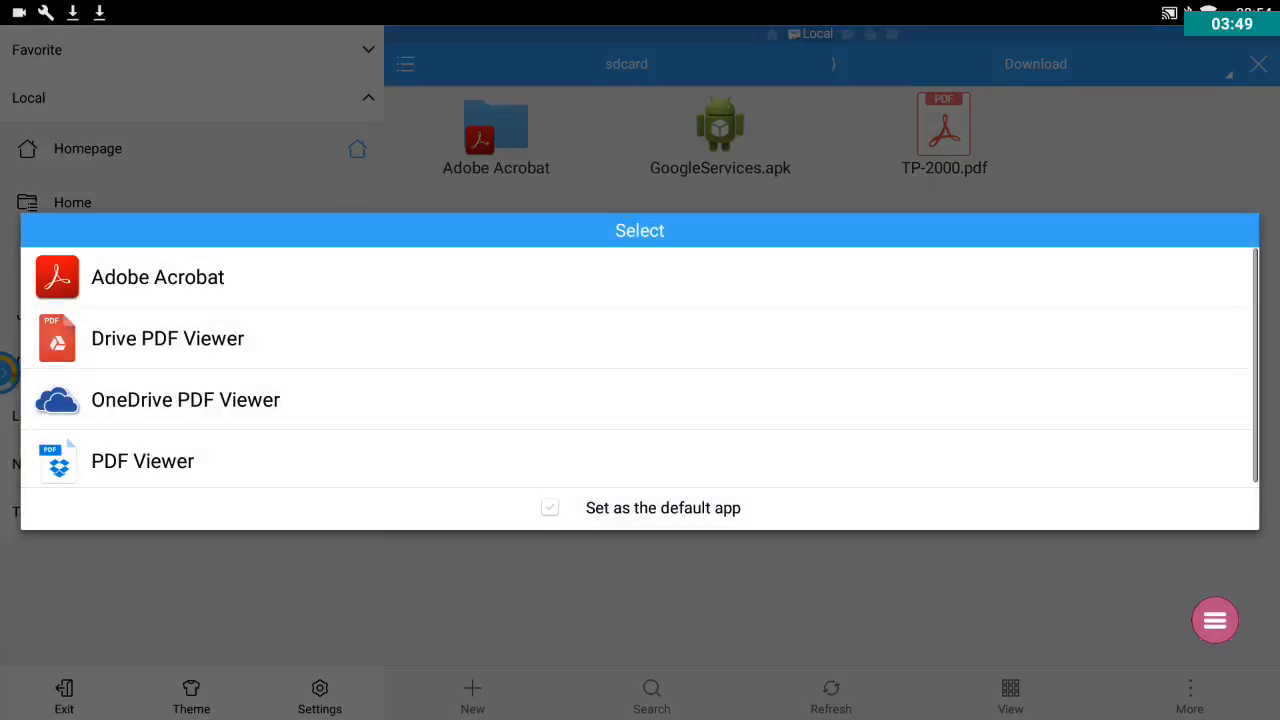
click(142, 460)
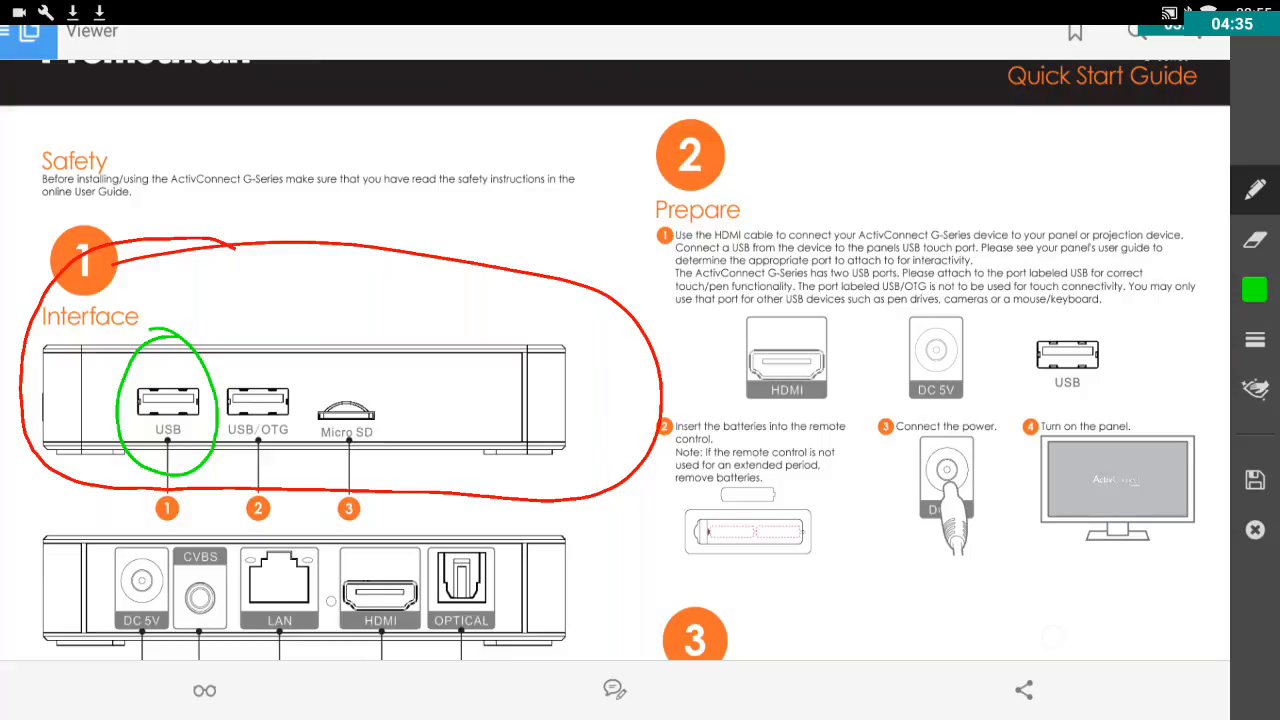
Circle the USB/OTG port in blue on the quick start guide's interface diagram.
click(1254, 288)
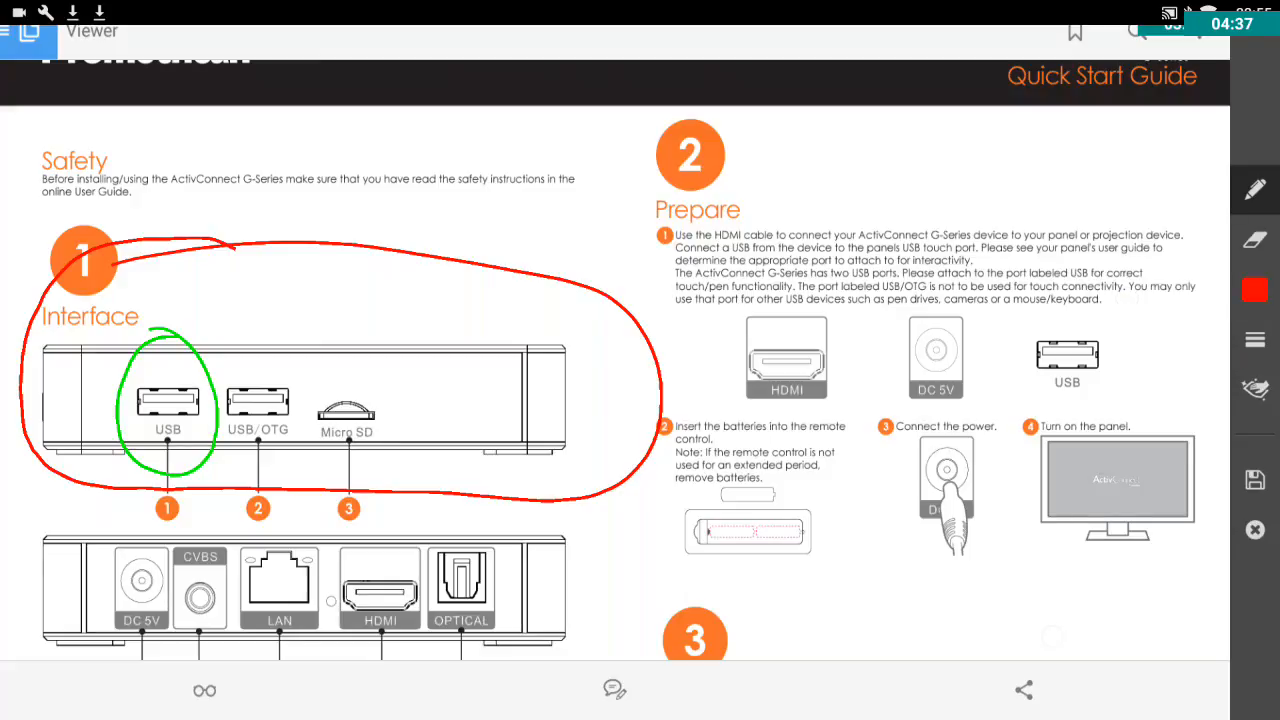
click(1254, 288)
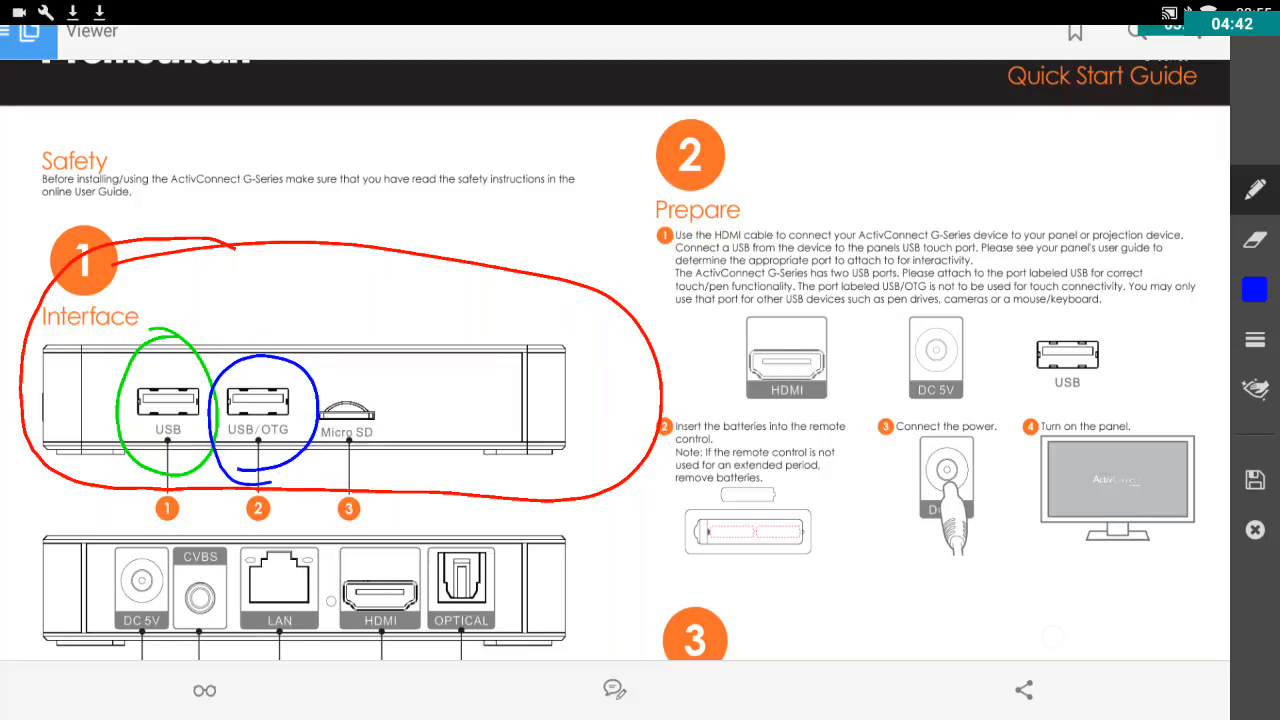
drag(172, 204, 170, 360)
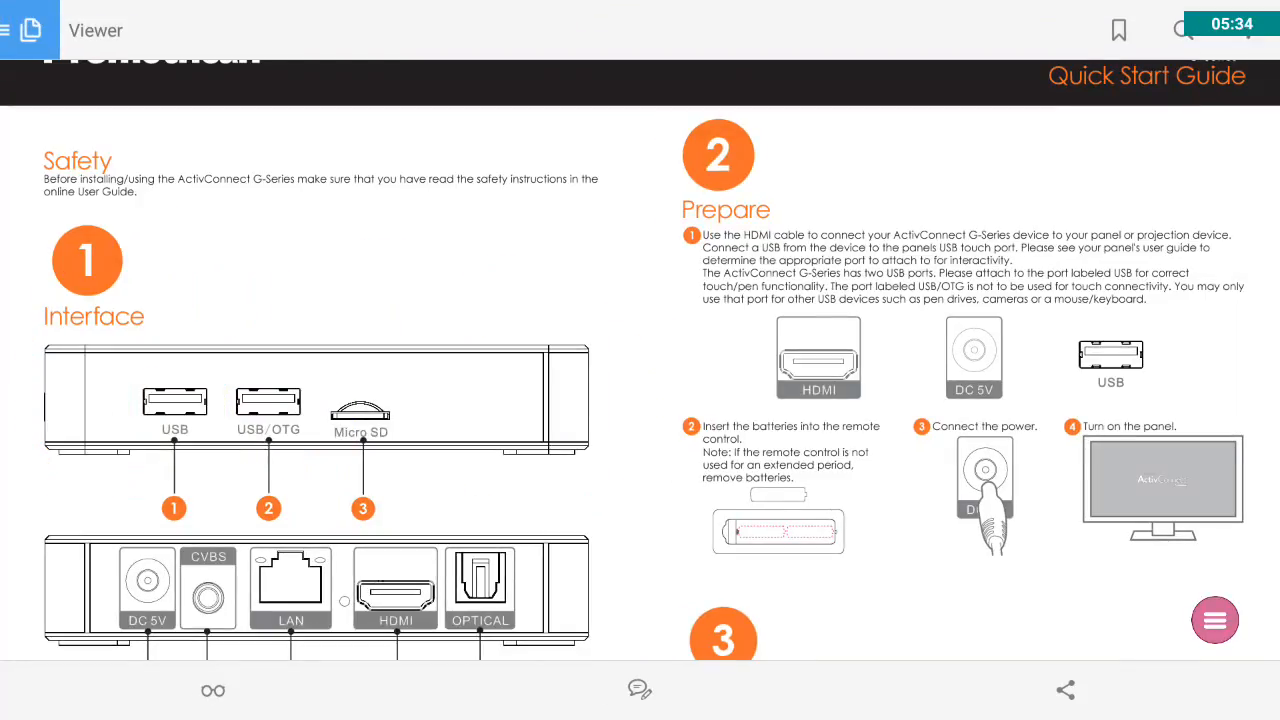
Exit Acrobat back to the launcher's Media app drawer.
click(1214, 620)
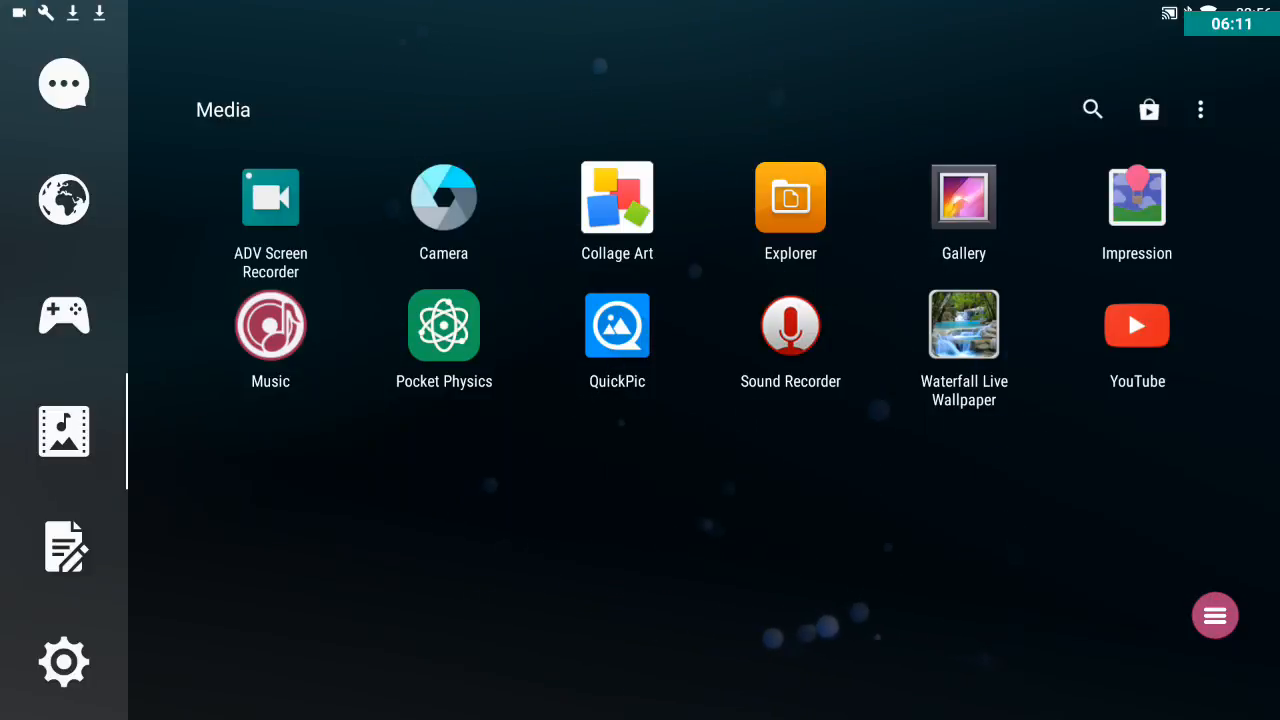
Open ES File Explorer on the device's internal storage folders.
click(1216, 616)
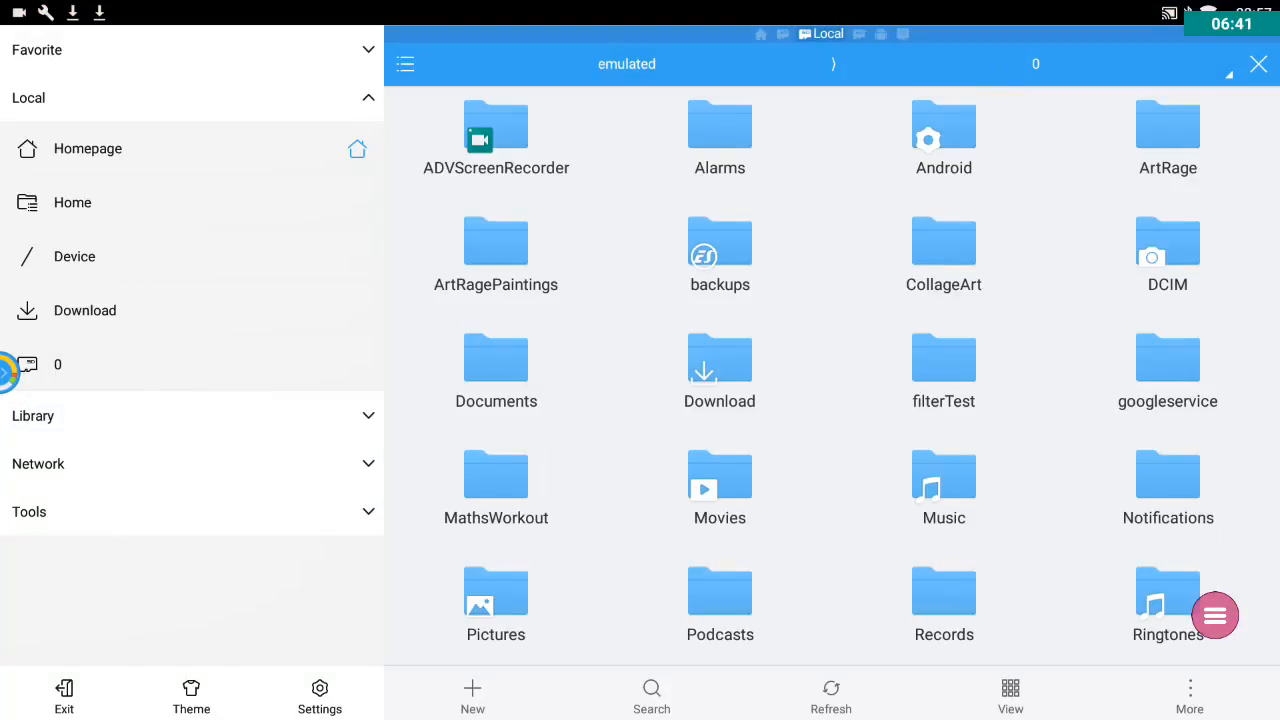
Browse the Lexar USB drive's folders and files instead of internal storage.
scroll(down, 3)
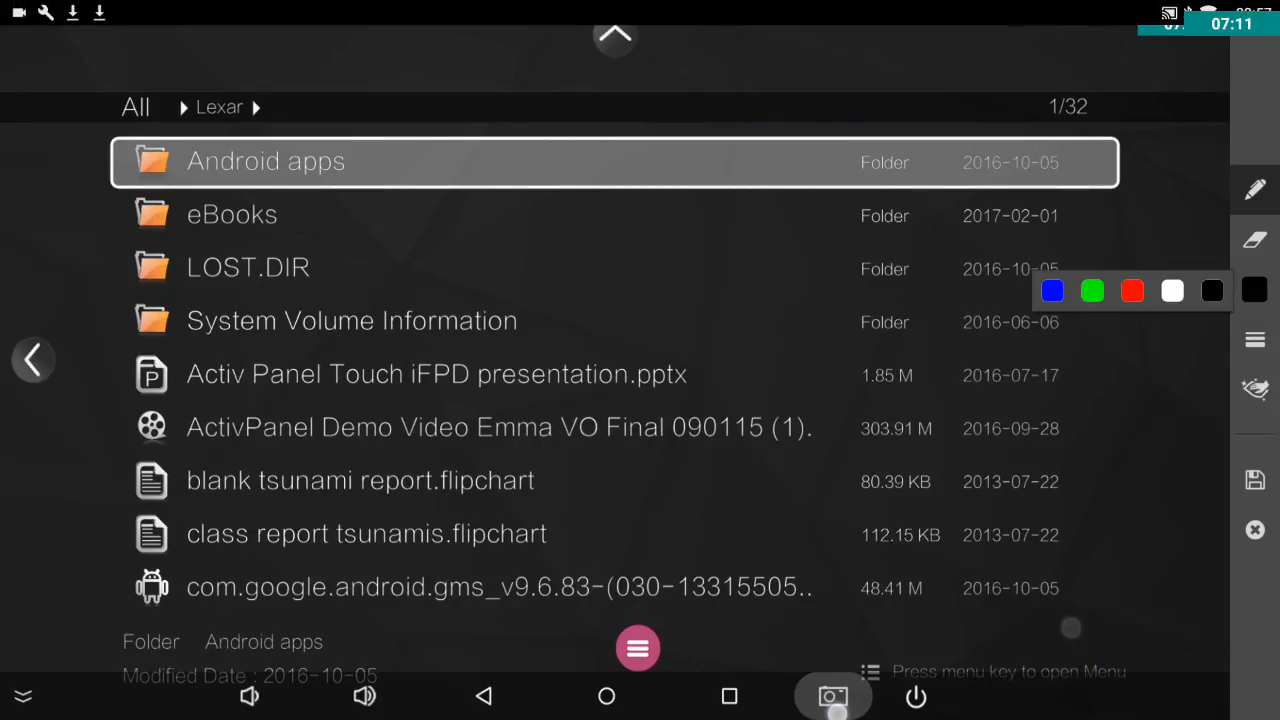
Open the Android apps folder on the Lexar USB stick.
click(1132, 290)
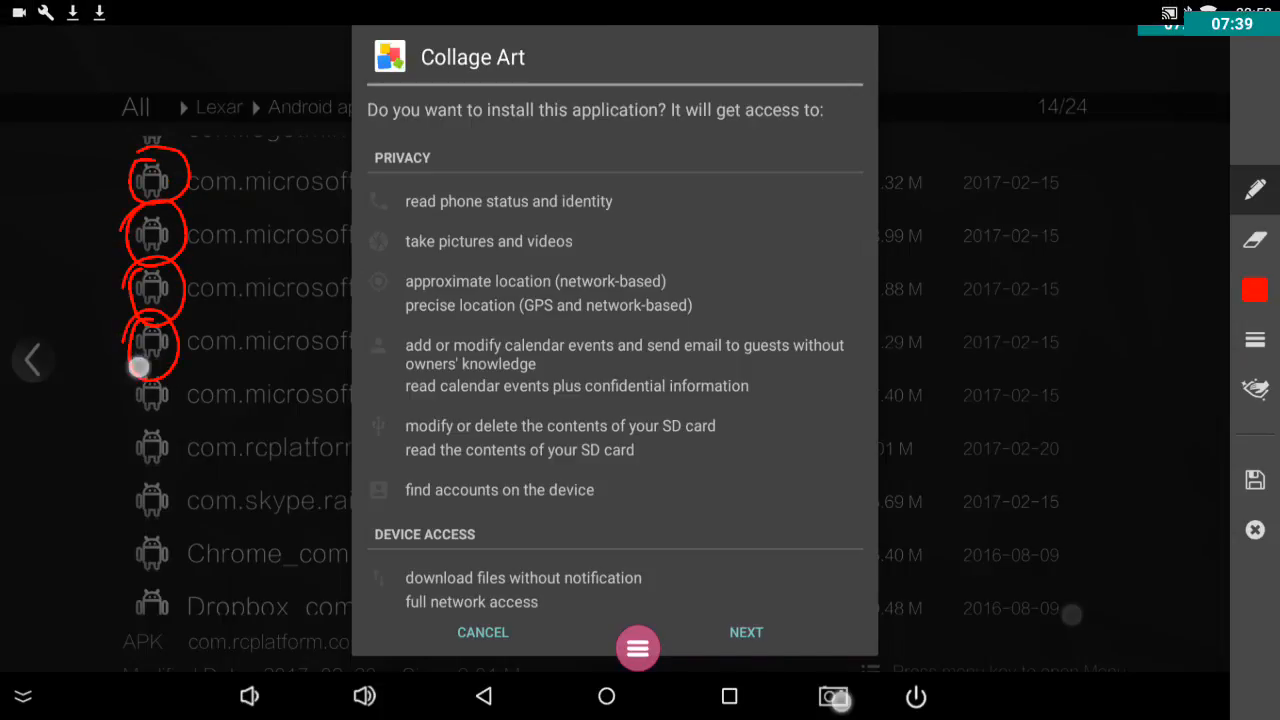
Circle the APK icons, underline file names and circle Collage Art in red, then show the USB root.
drag(140, 364, 156, 510)
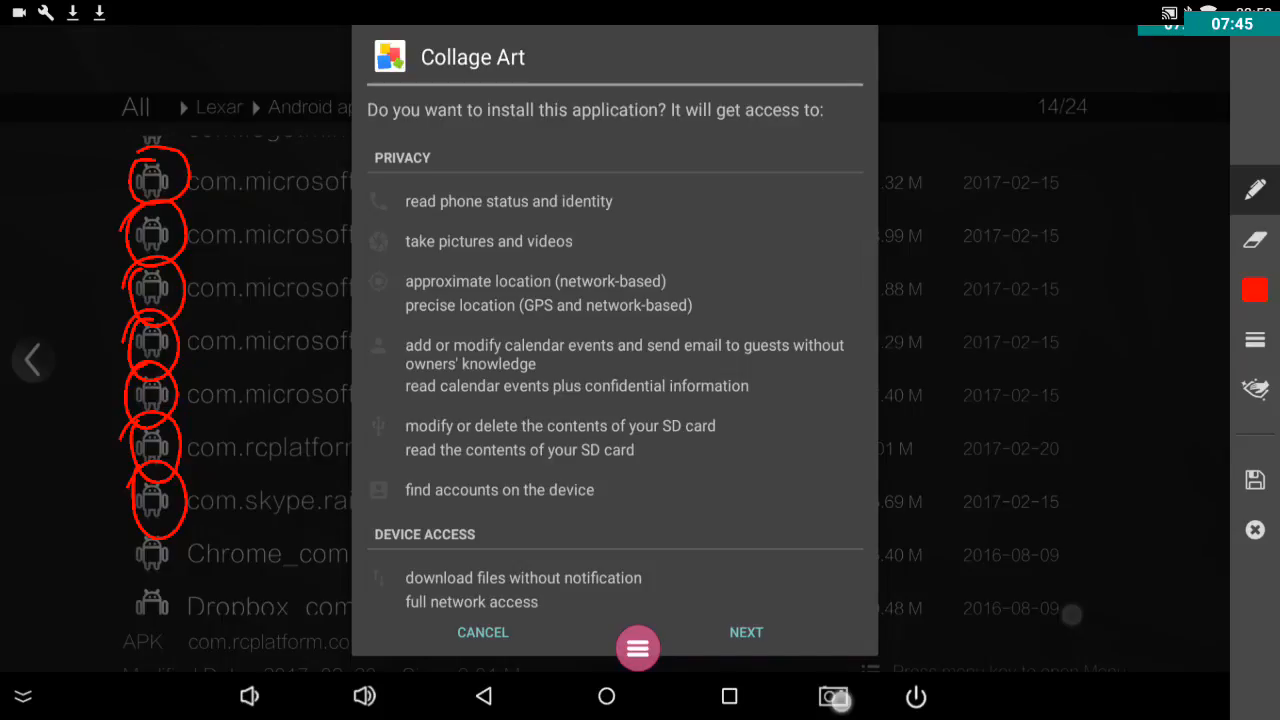
drag(204, 200, 336, 204)
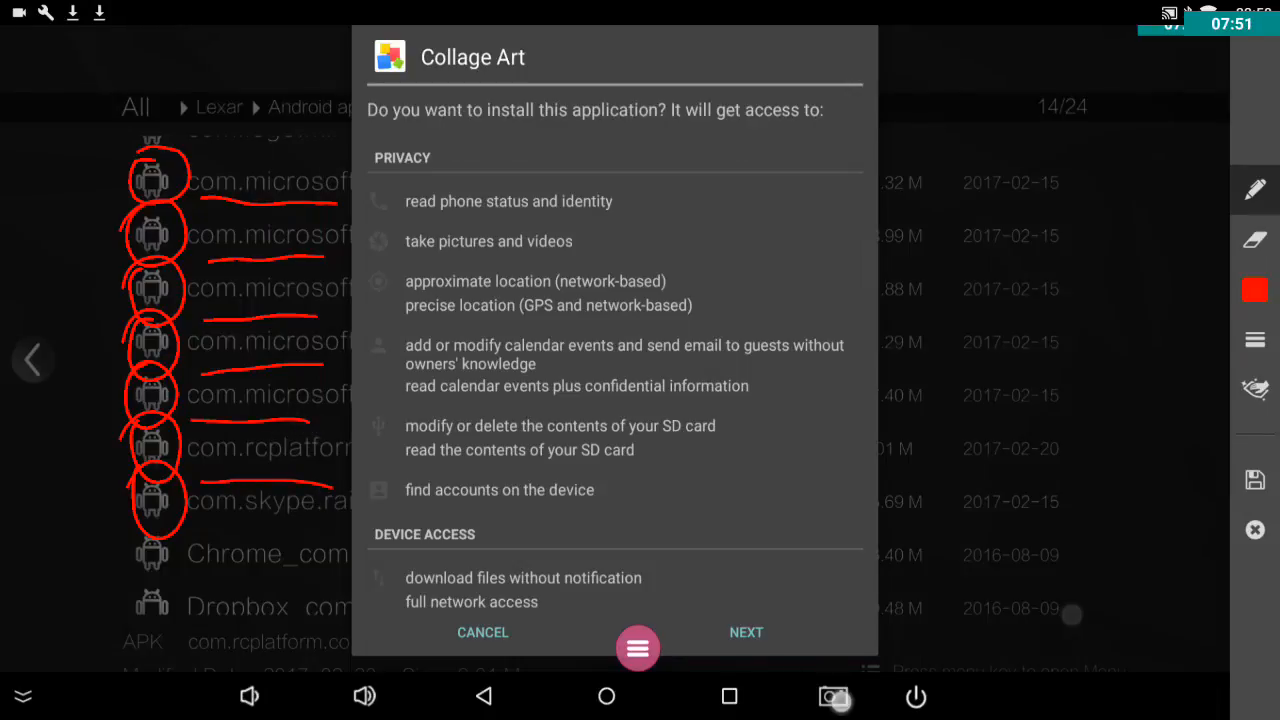
drag(184, 524, 348, 528)
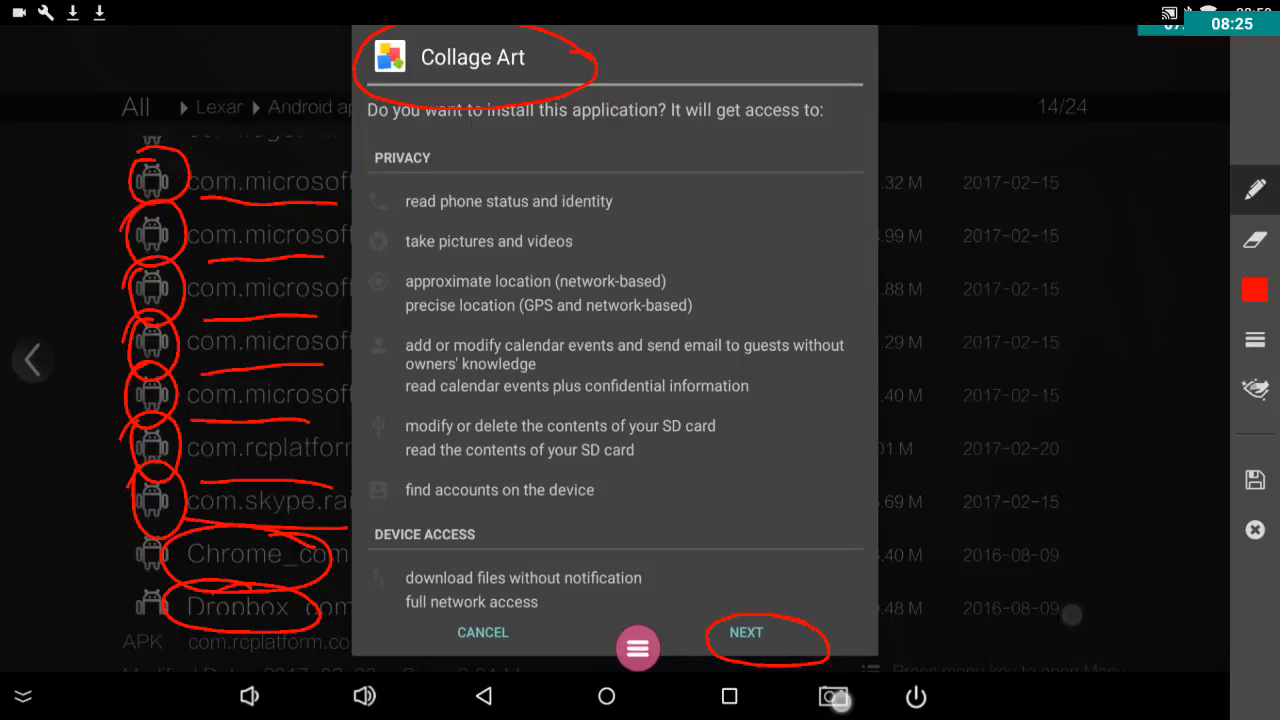
drag(820, 176, 850, 600)
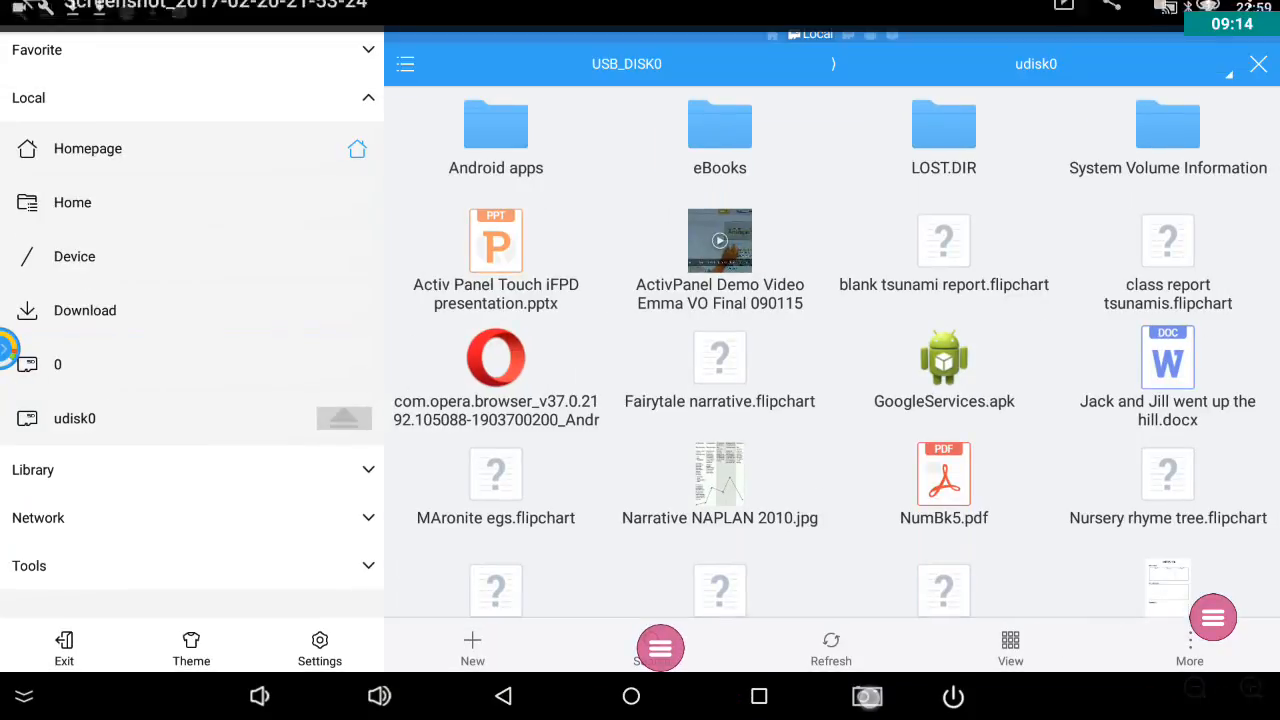
Open the Android apps folder on udisk0 to reach the Collage Art APK.
double_click(496, 138)
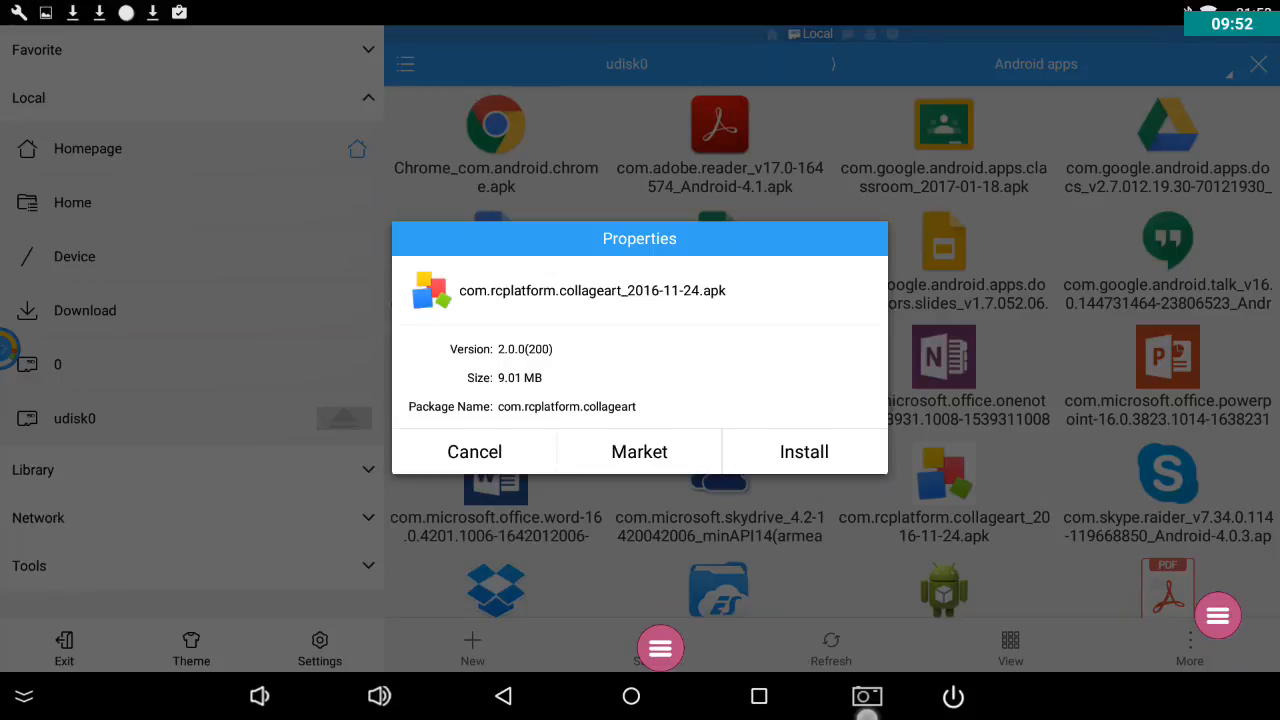
Install the Collage Art app from ES File Explorer and return to the ActivConnect home screen.
click(804, 452)
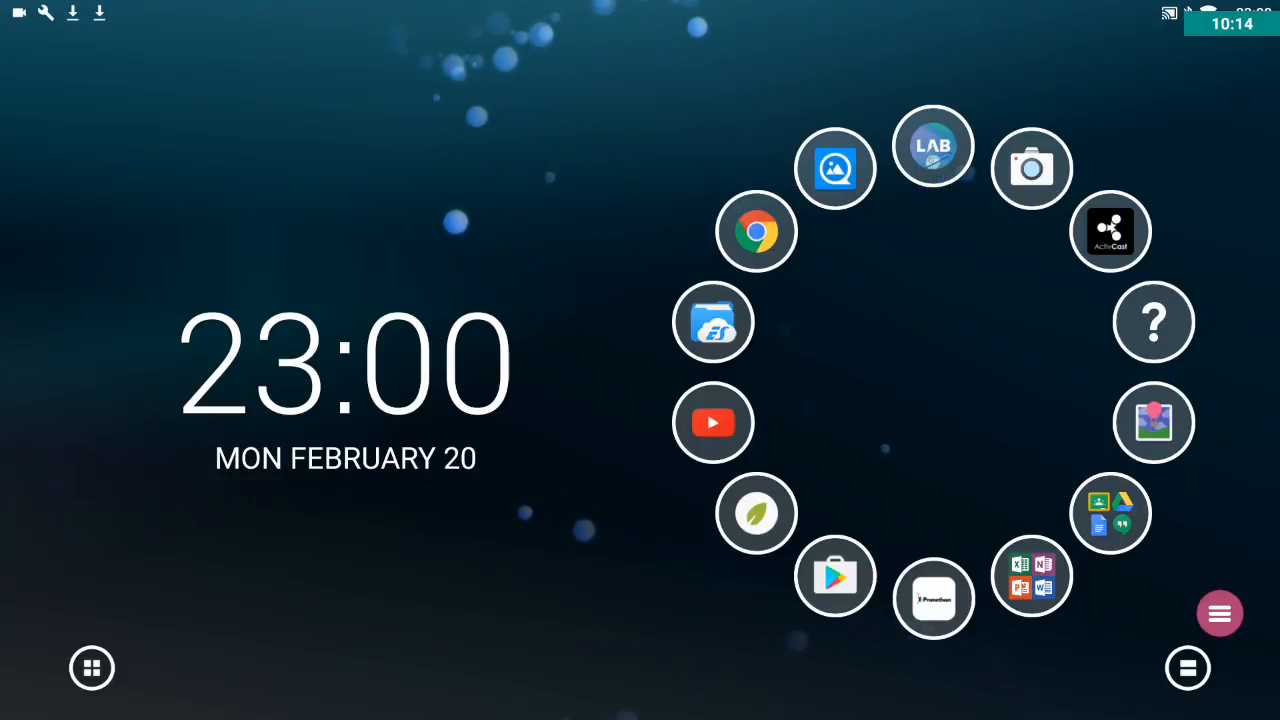
click(92, 668)
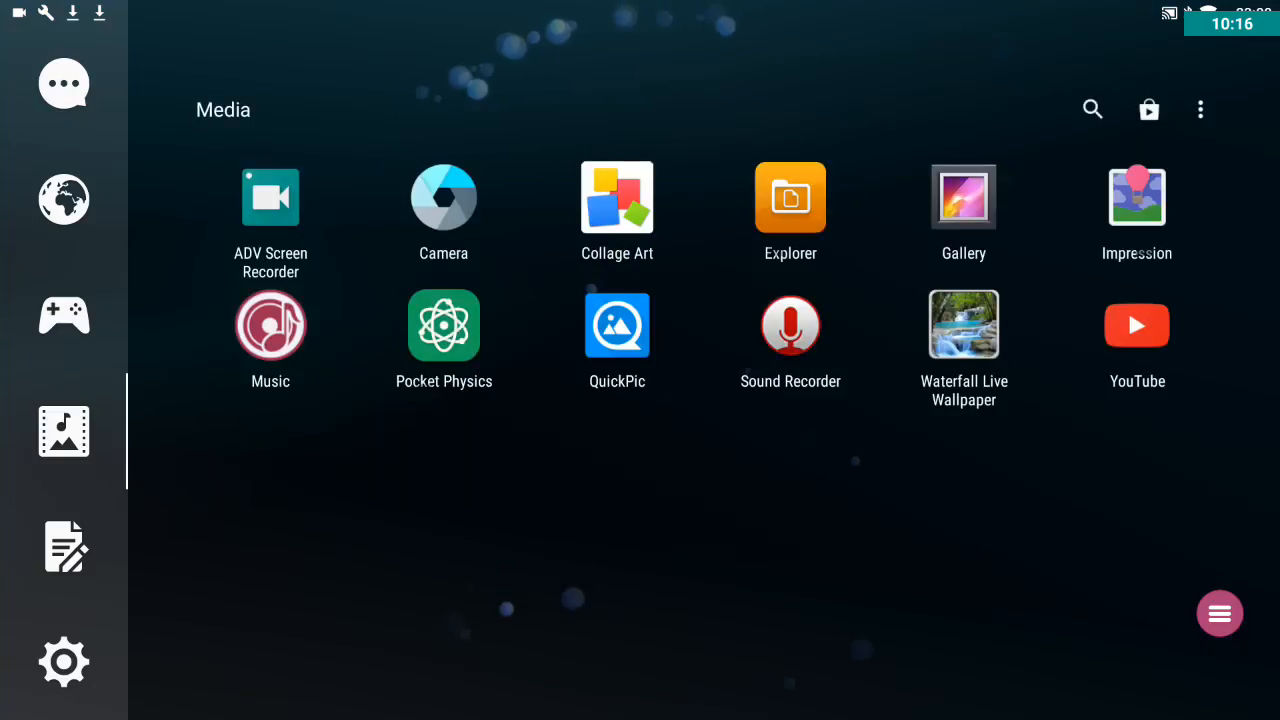
click(1220, 612)
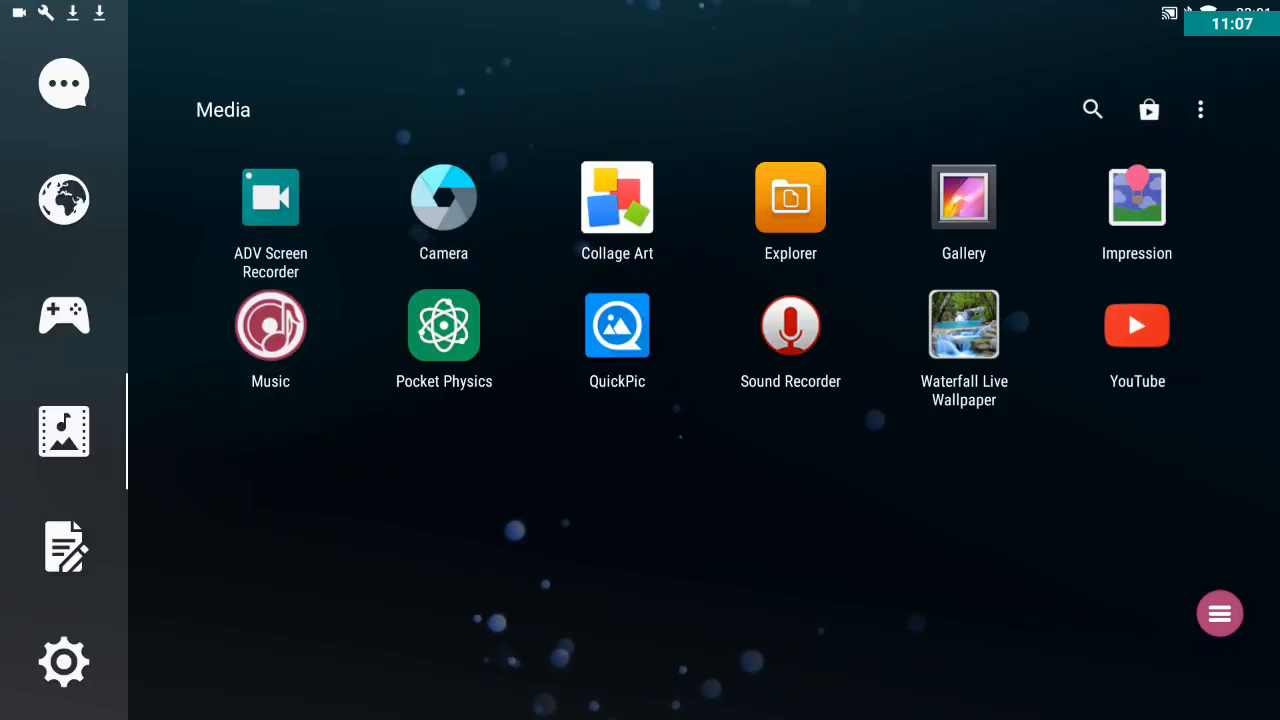
click(1220, 612)
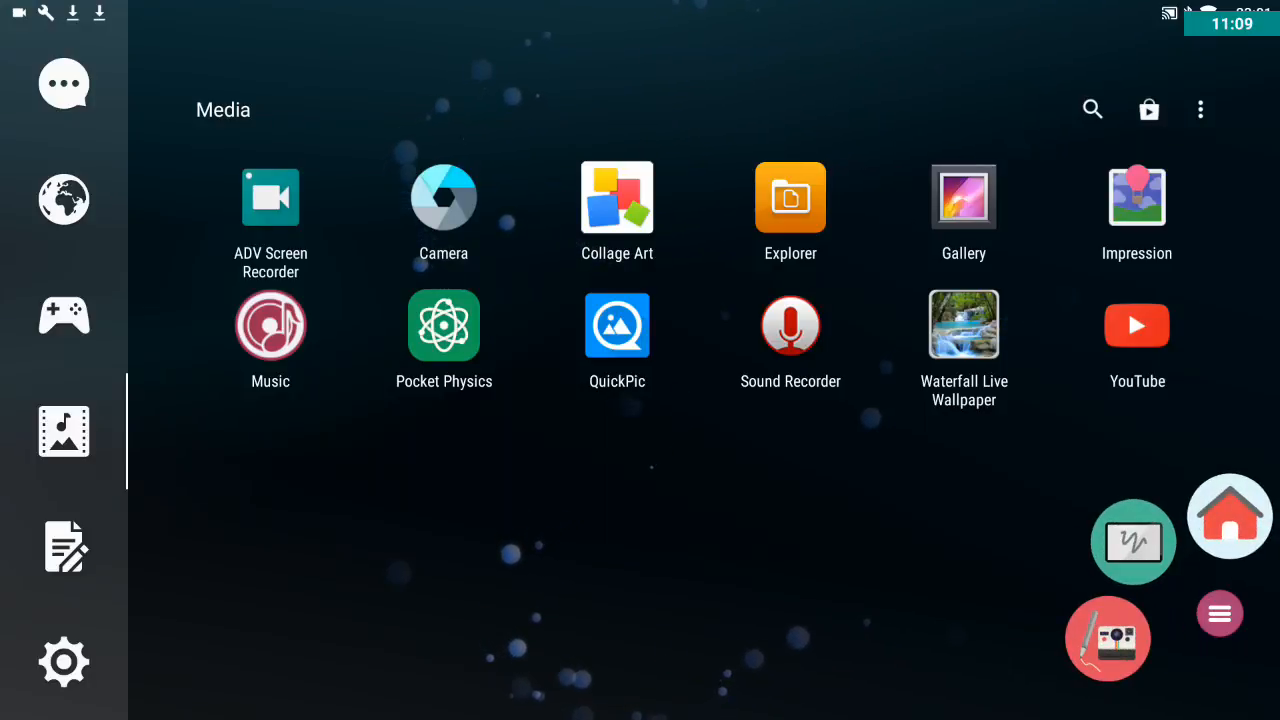
click(1228, 516)
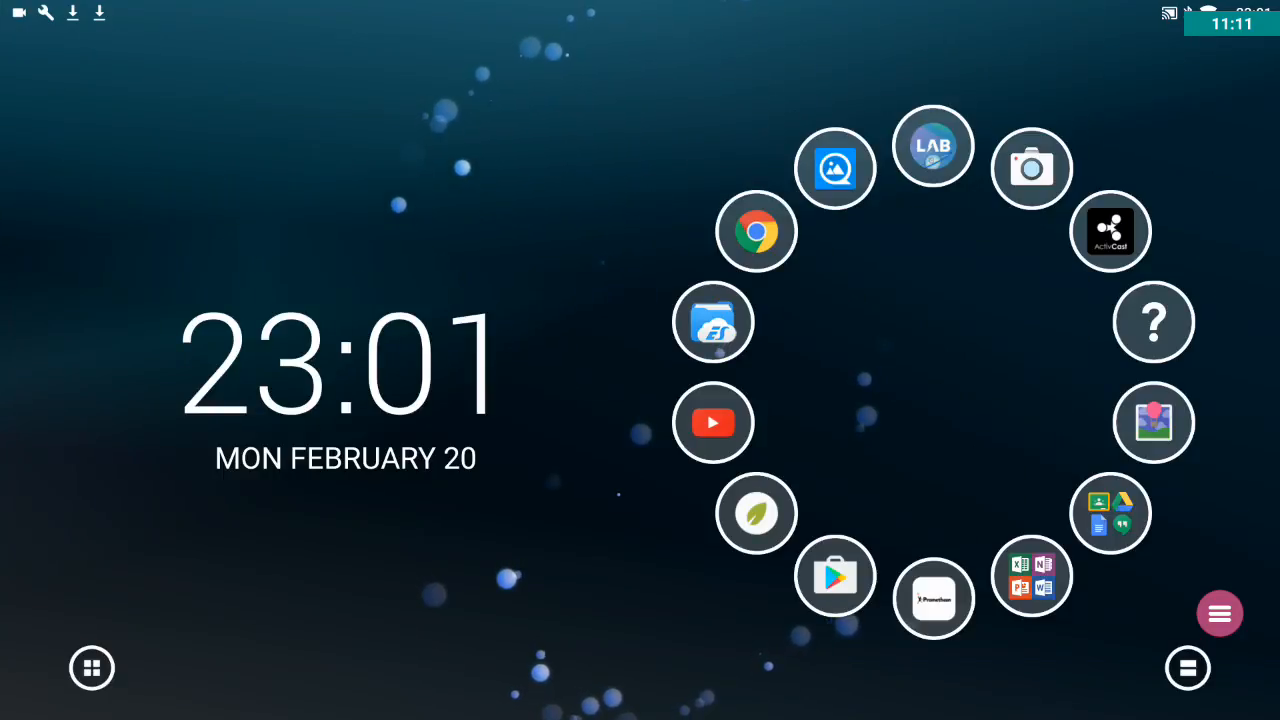